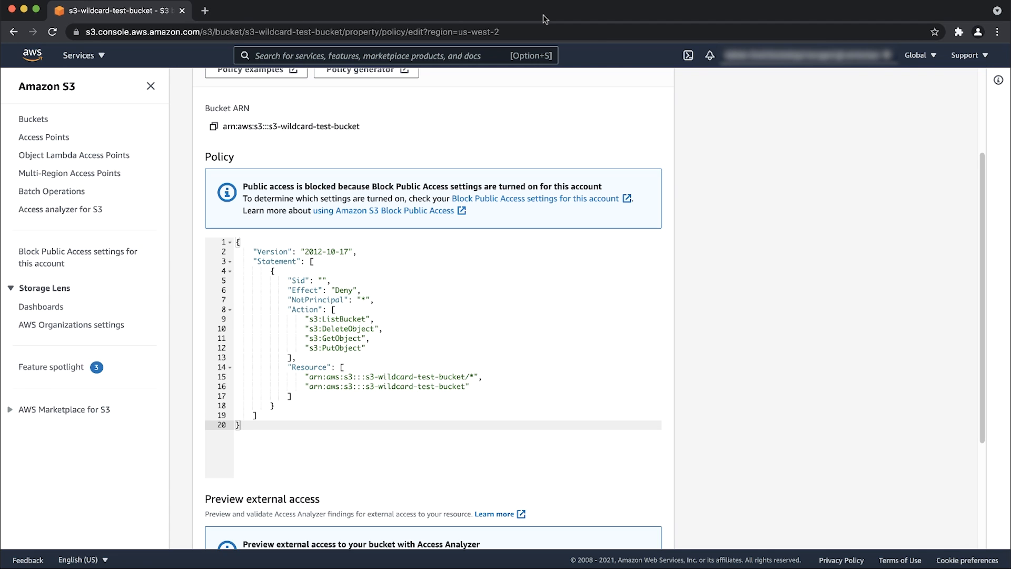
Delete the "NotPrincipal": "*" line from the Deny draft and return to the console home.
left_click(289, 299)
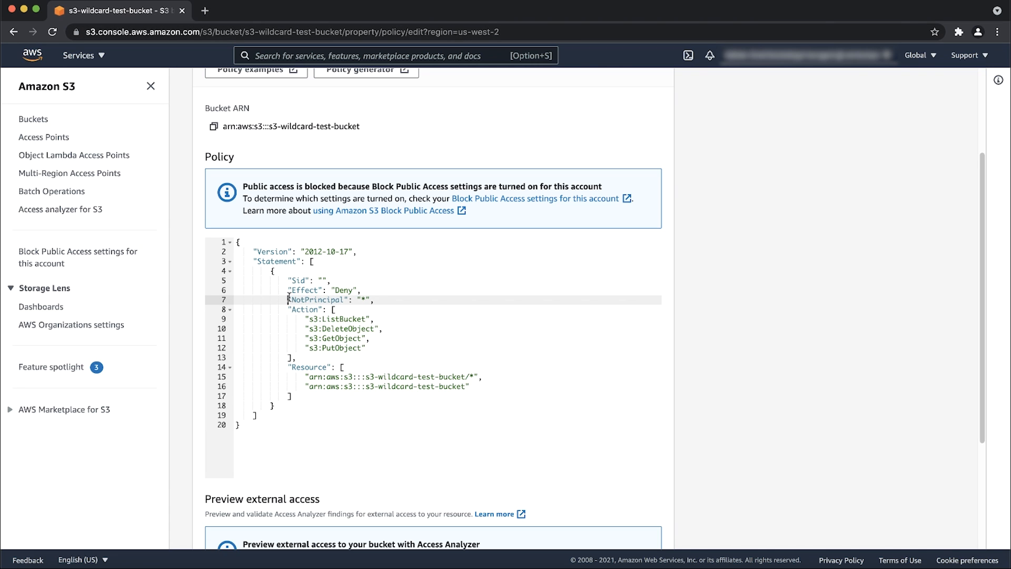
double_click(330, 299)
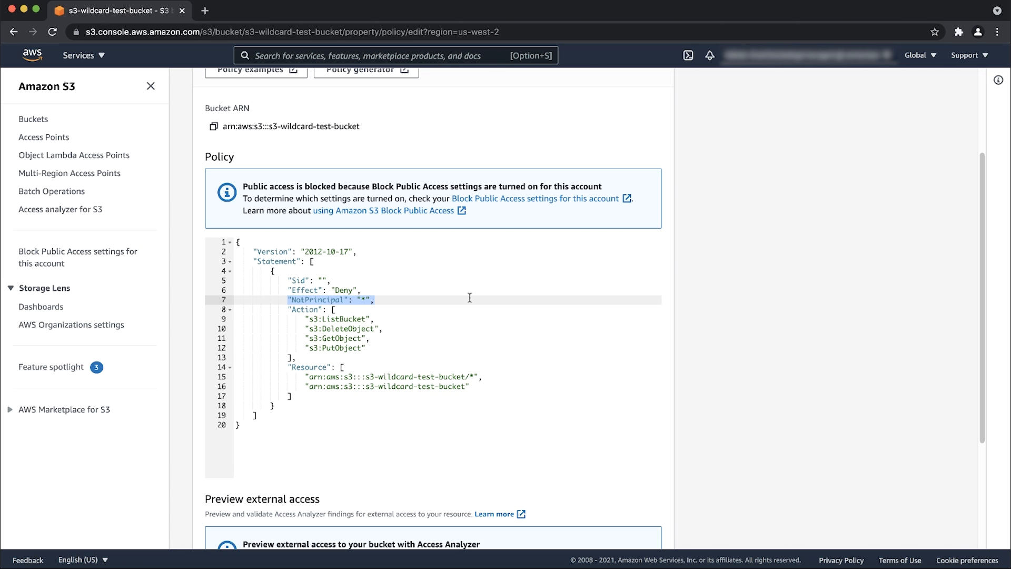
key("Delete")
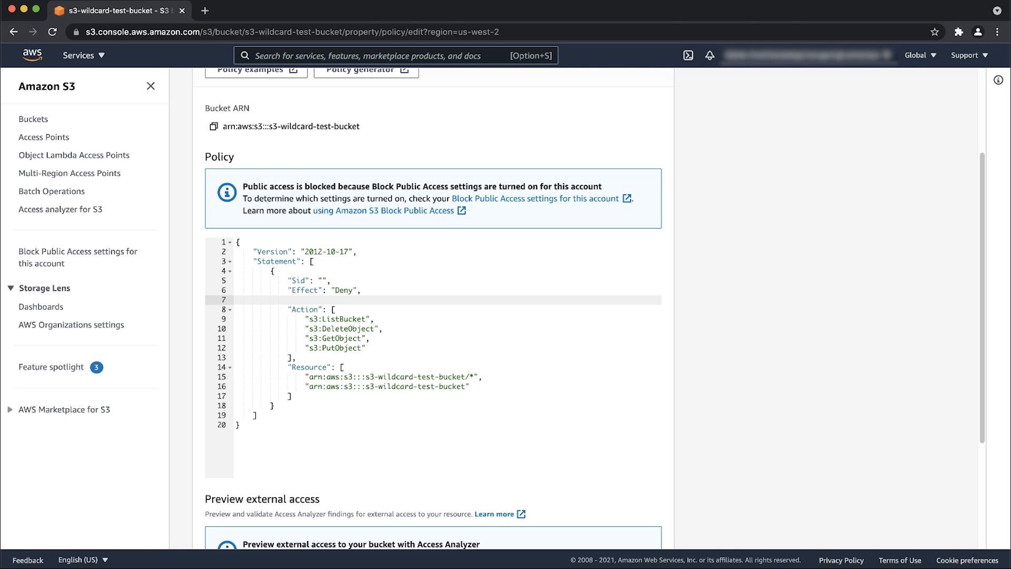
left_click(288, 299)
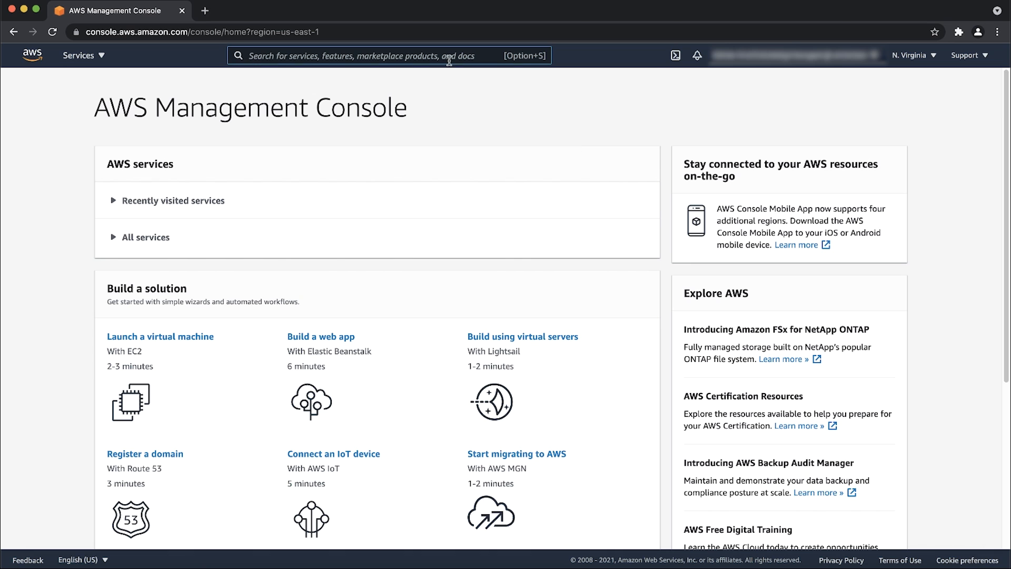
Find S3 via search and show the Permissions of s3-wildcard-test-bucket.
type("s3")
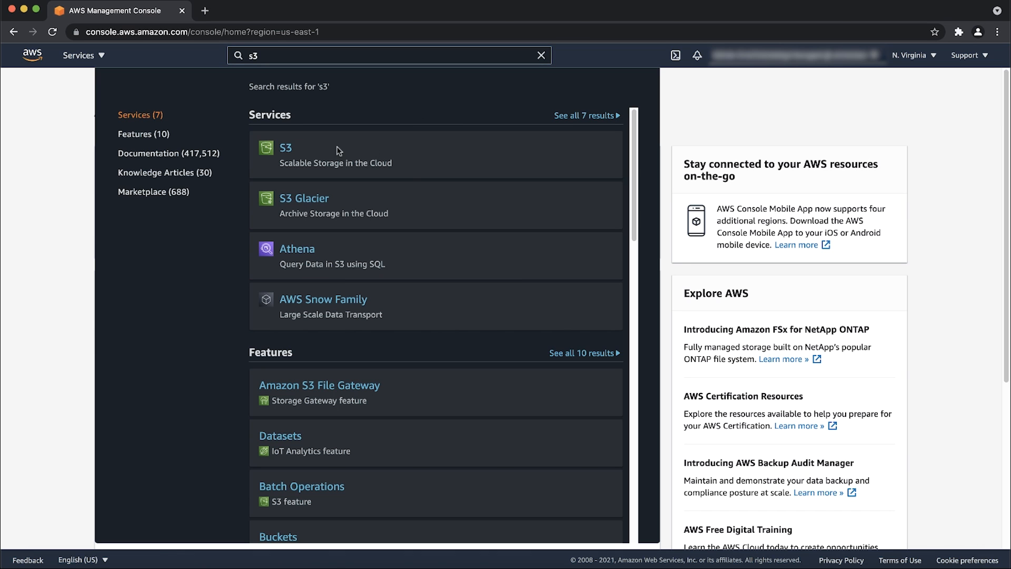
left_click(285, 147)
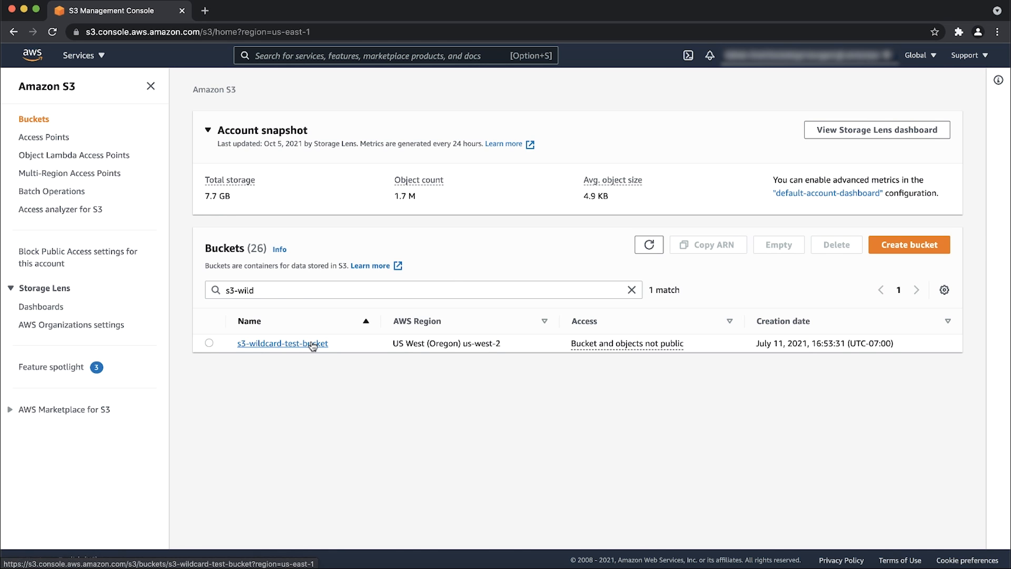
left_click(282, 343)
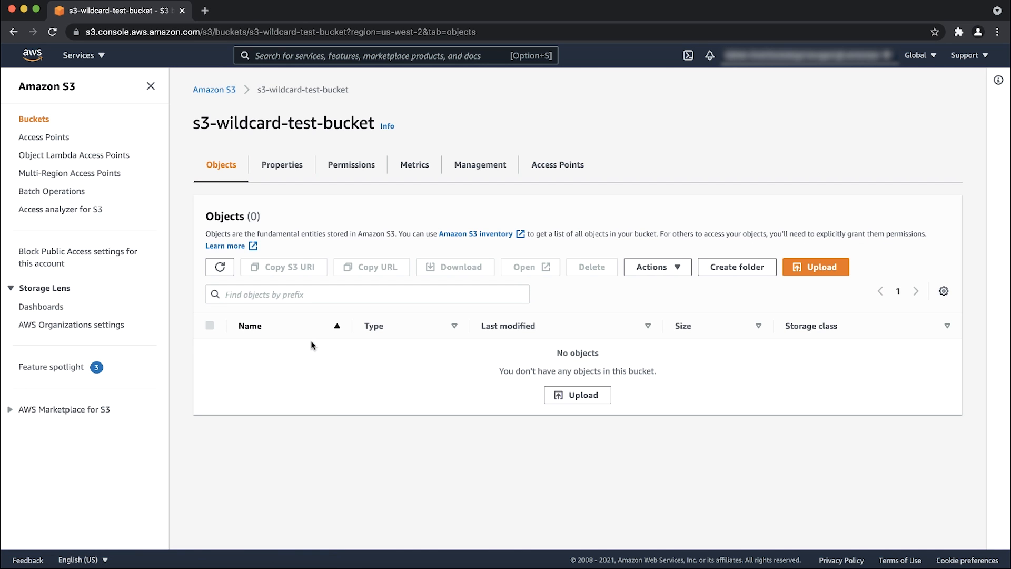
left_click(351, 164)
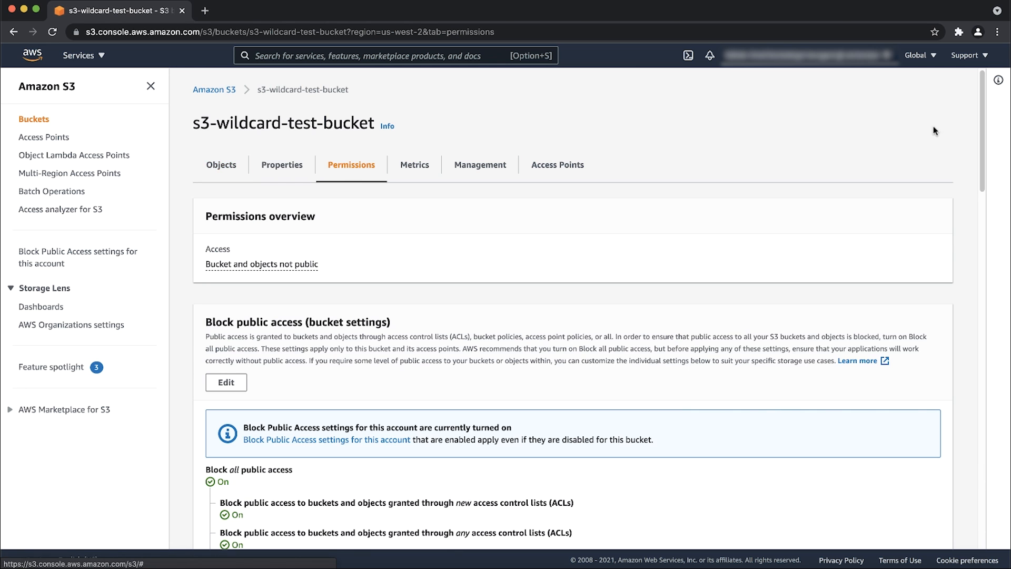
Reach the Bucket policy section and start editing its policy.
scroll("down", 3)
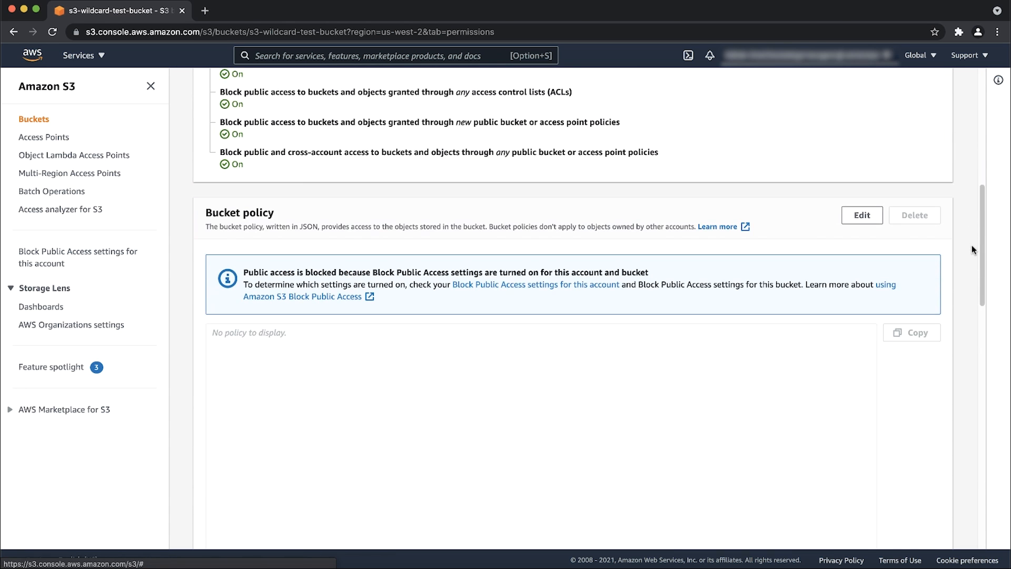
scroll("down", 3)
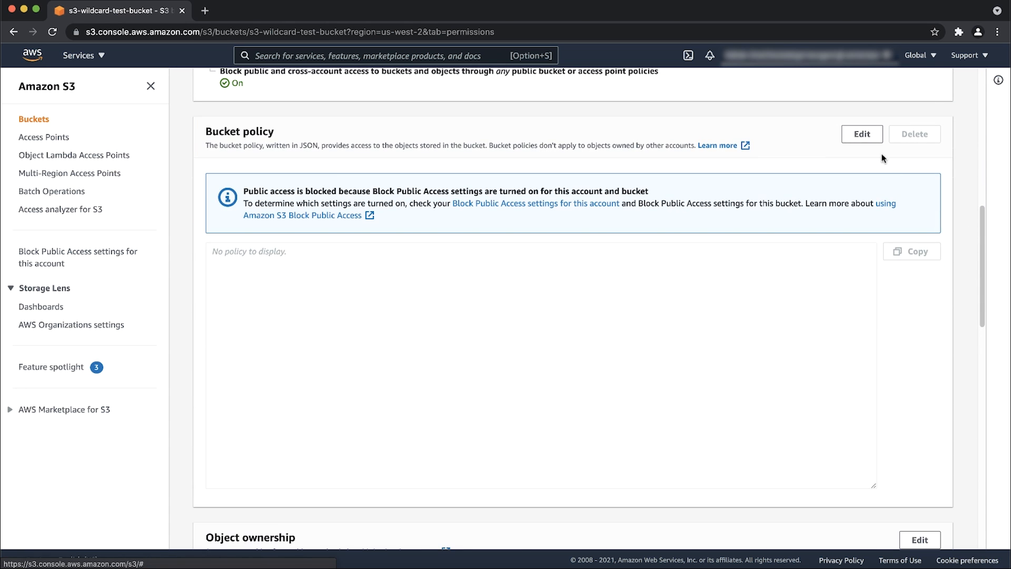
left_click(861, 133)
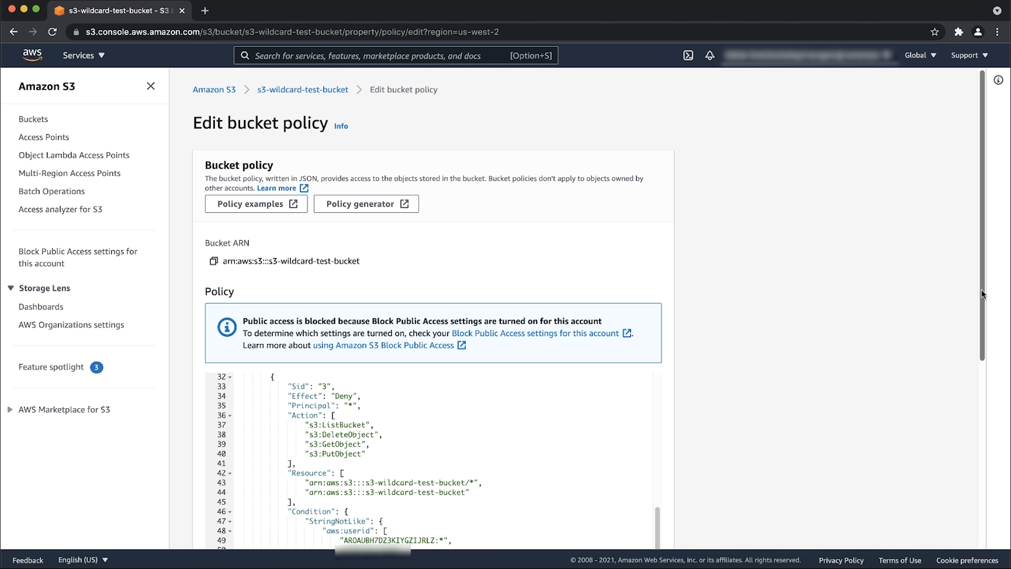
Review the pasted policy's statements Sid 1, 2 and 3: two Allow for S3Test, one Deny with aws:userid.
scroll("down", 3)
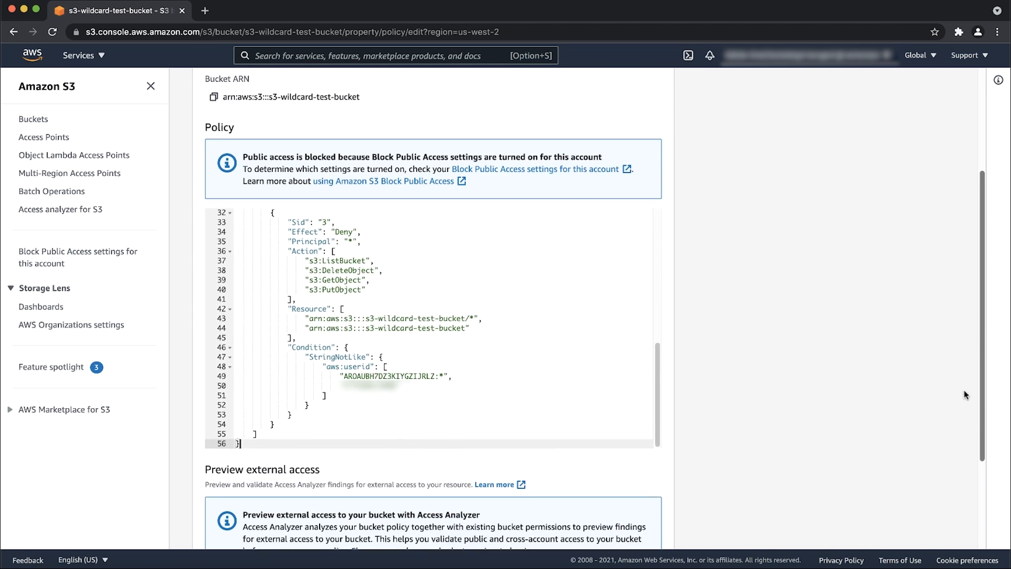
scroll("down", 3)
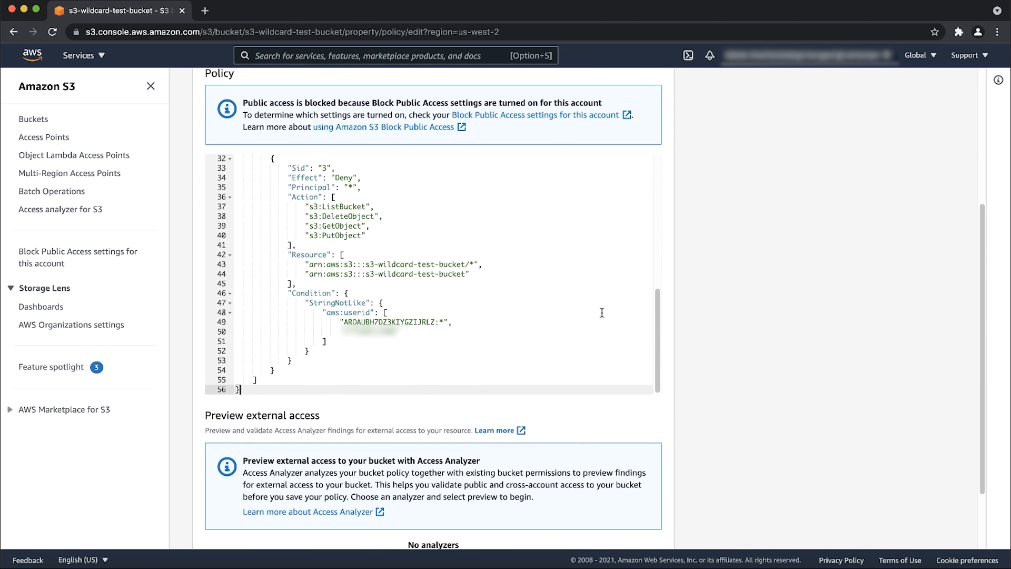
scroll("up", 3)
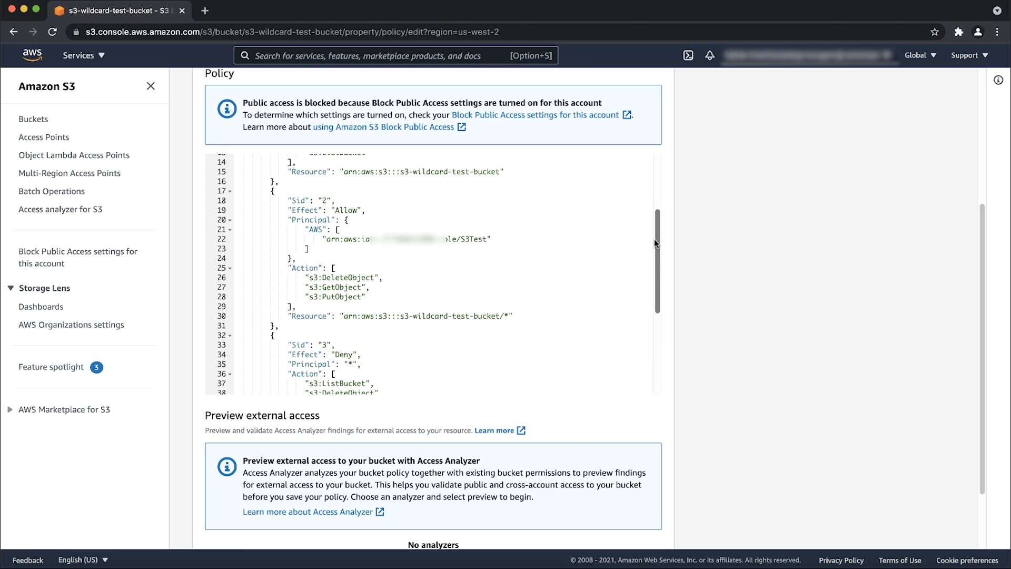
scroll("up", 3)
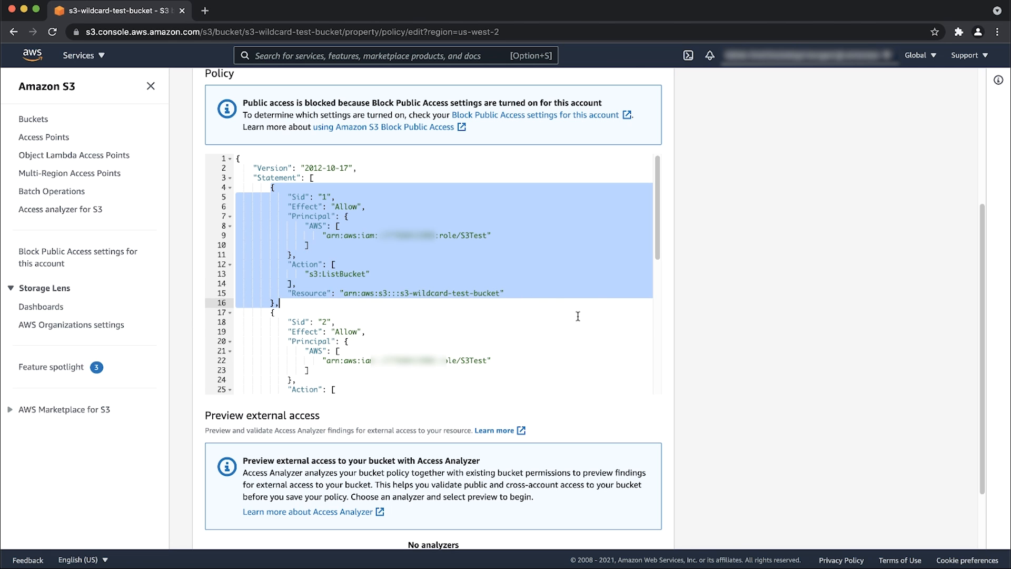
scroll("down", 3)
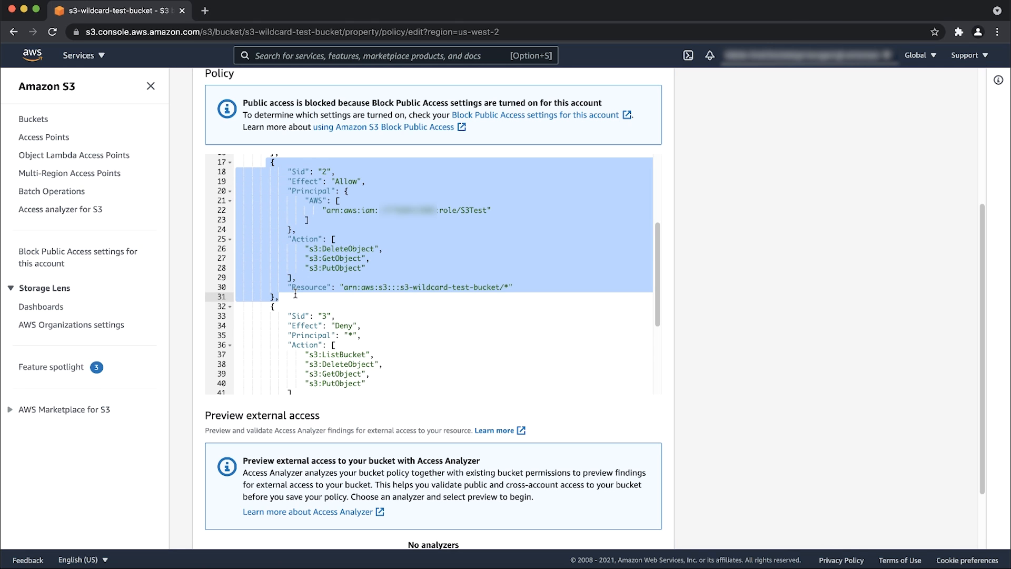
mouse_move(607, 292)
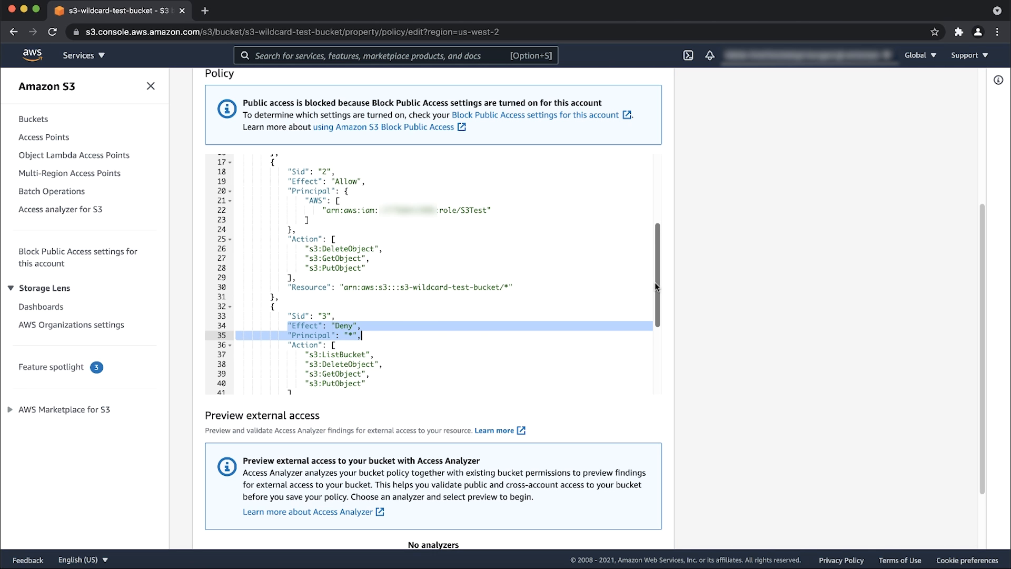
scroll("down", 3)
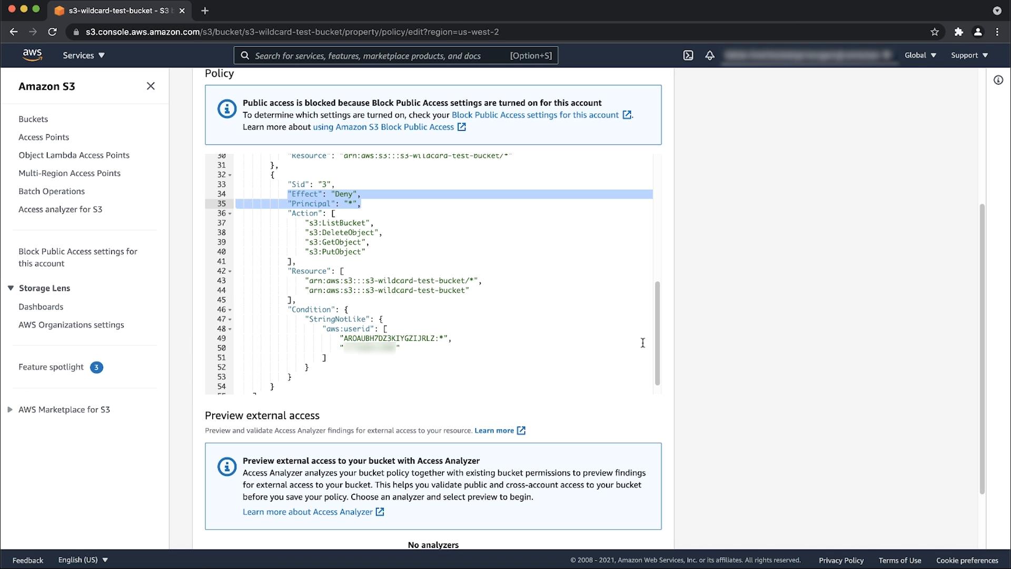
left_click(296, 261)
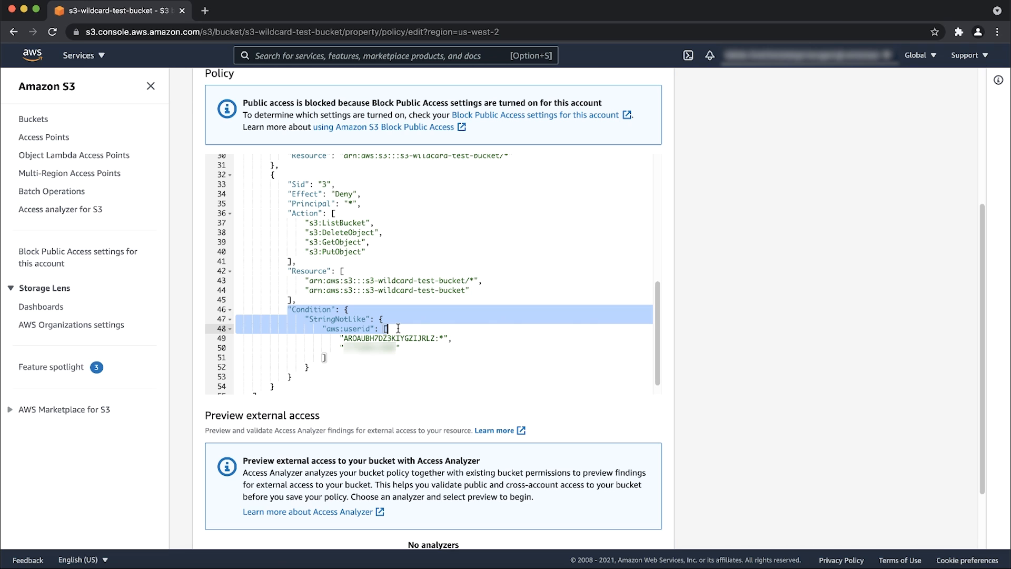
mouse_move(342, 340)
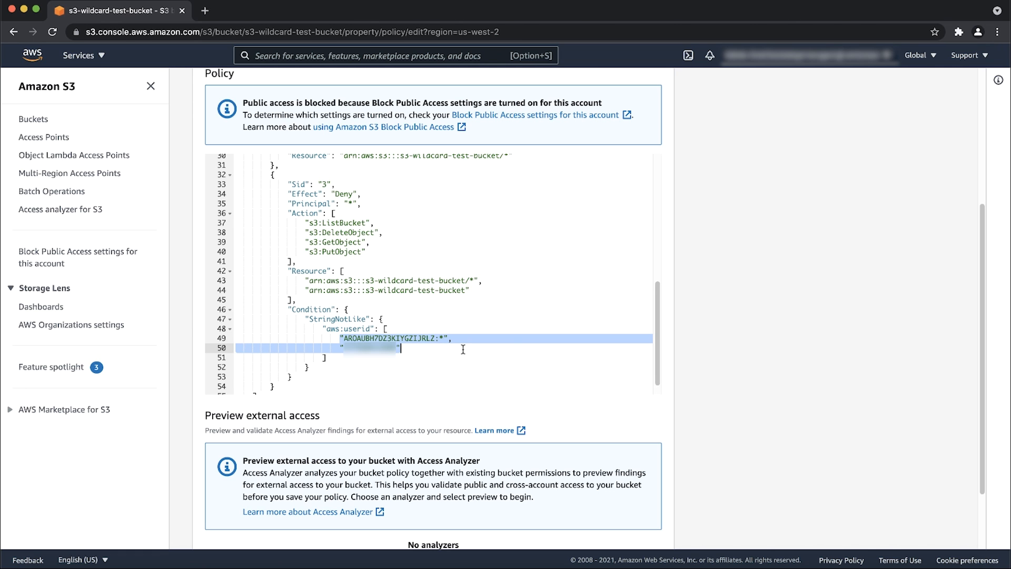
left_click(258, 11)
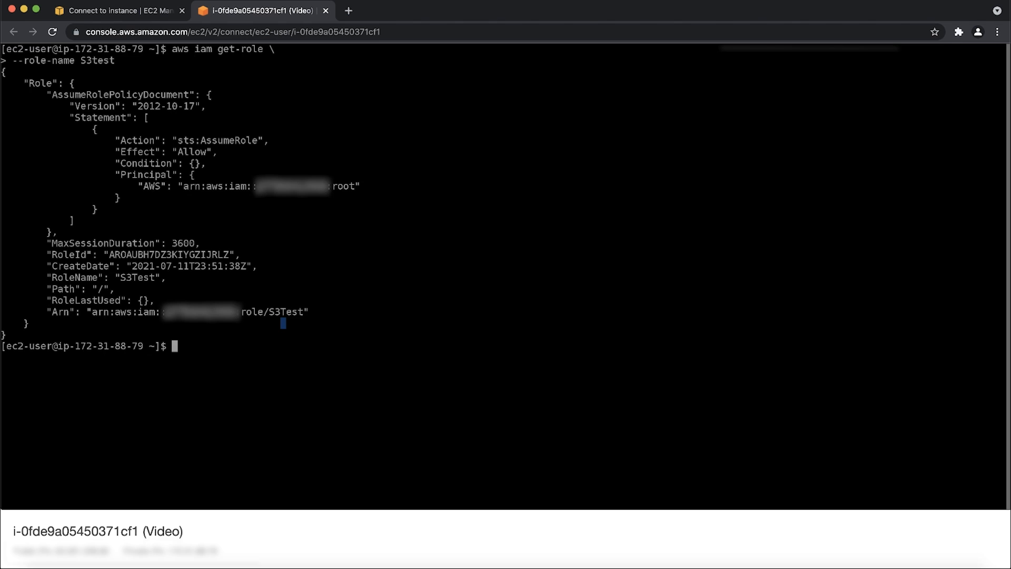
Select the S3Test RoleId from the get-role output and return to the bucket policy editor.
double_click(68, 253)
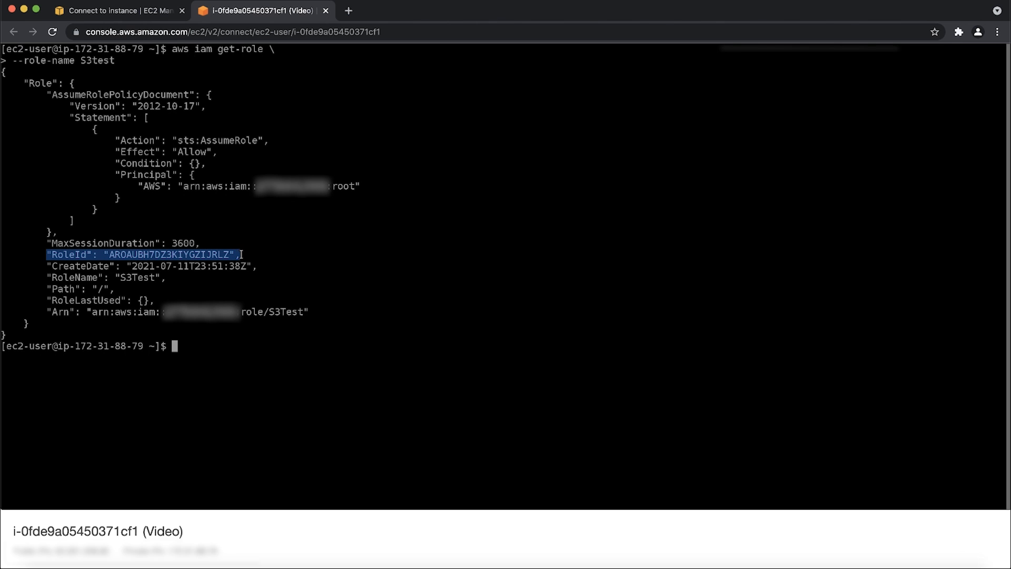
mouse_move(446, 254)
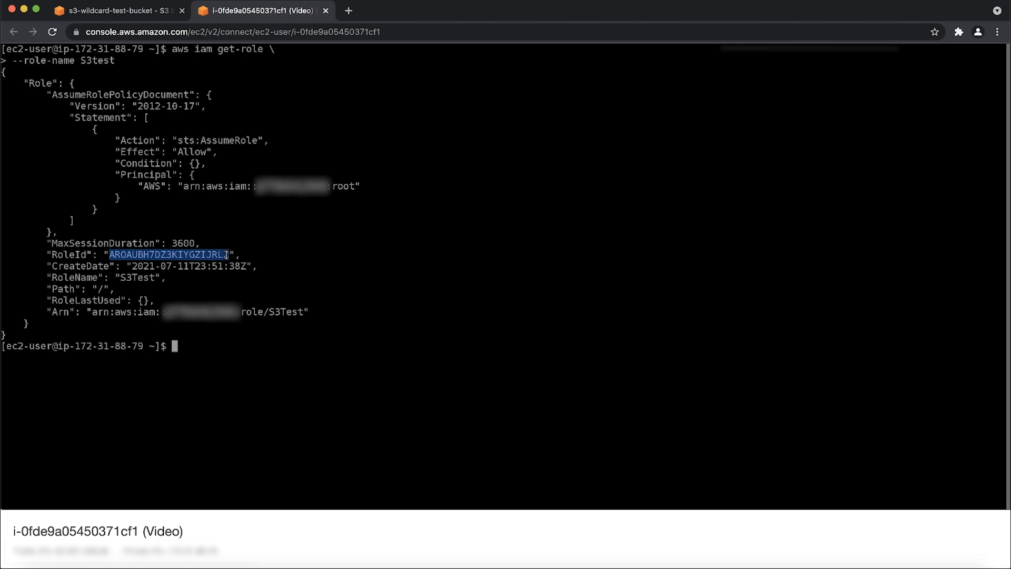
left_click(116, 10)
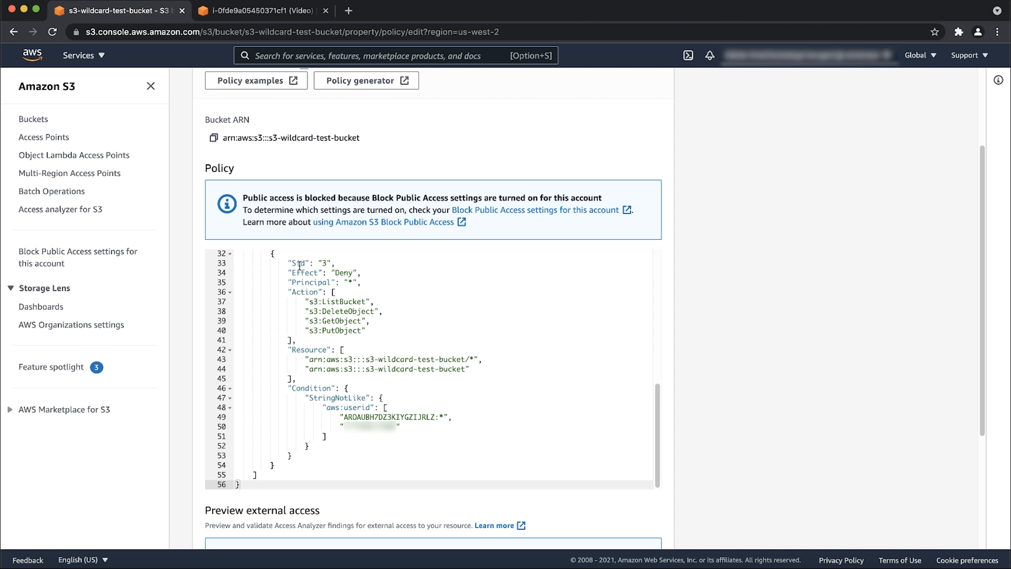
Verify the aws:userid values in the Deny condition and save the bucket policy.
left_click(362, 417)
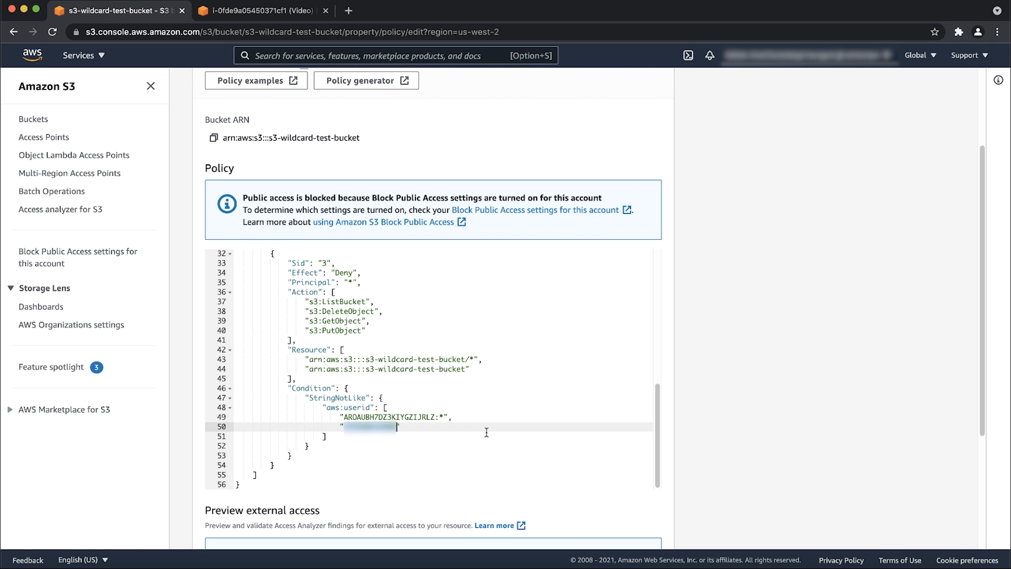
scroll("down", 3)
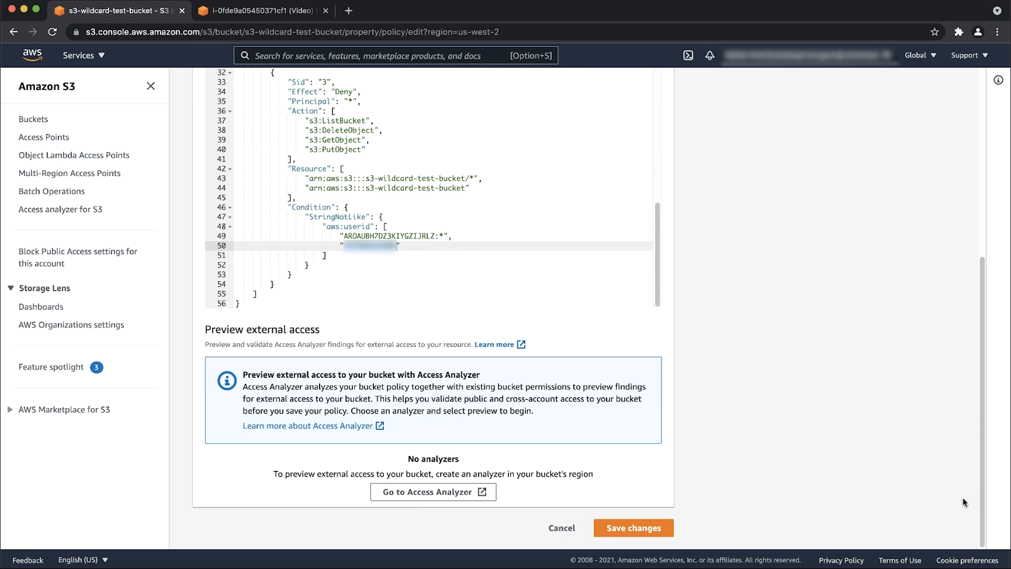
mouse_move(678, 525)
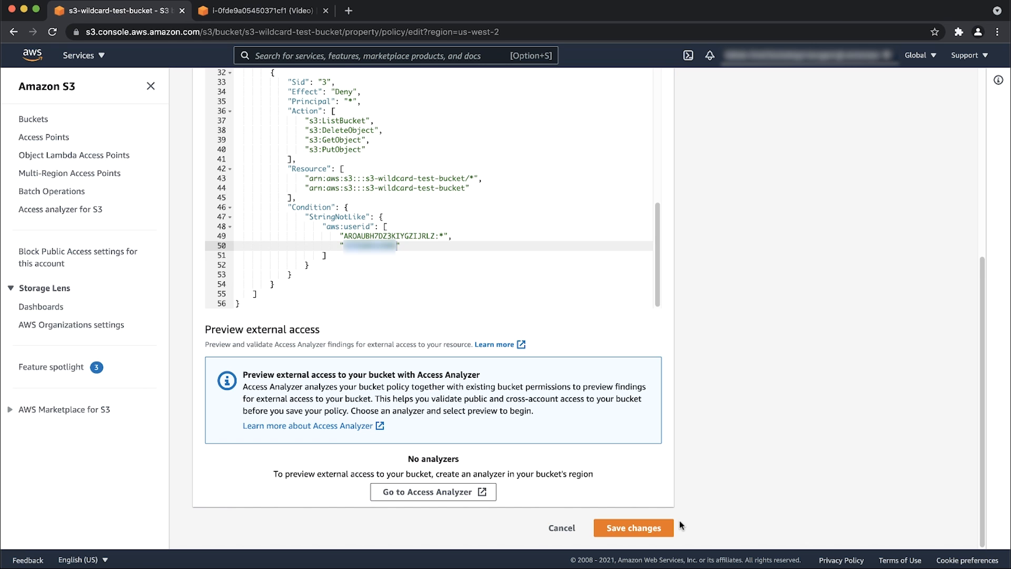
left_click(633, 527)
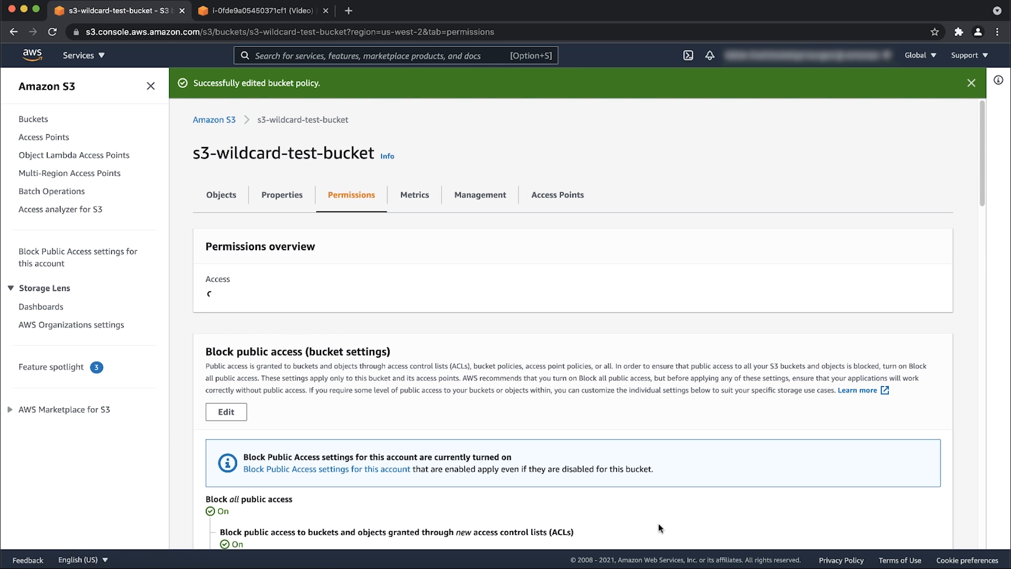